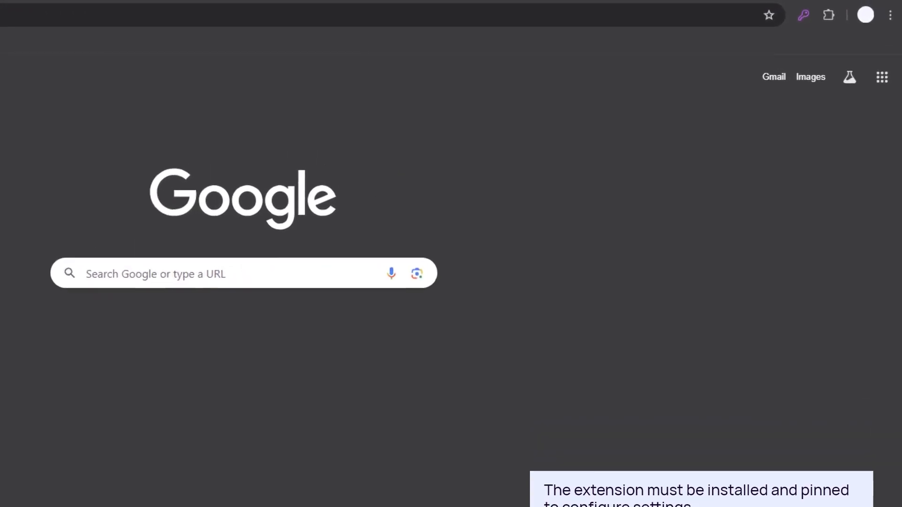
Step: Show the Passportal credentials vault list via the pinned toolbar key icon
left_click(797, 16)
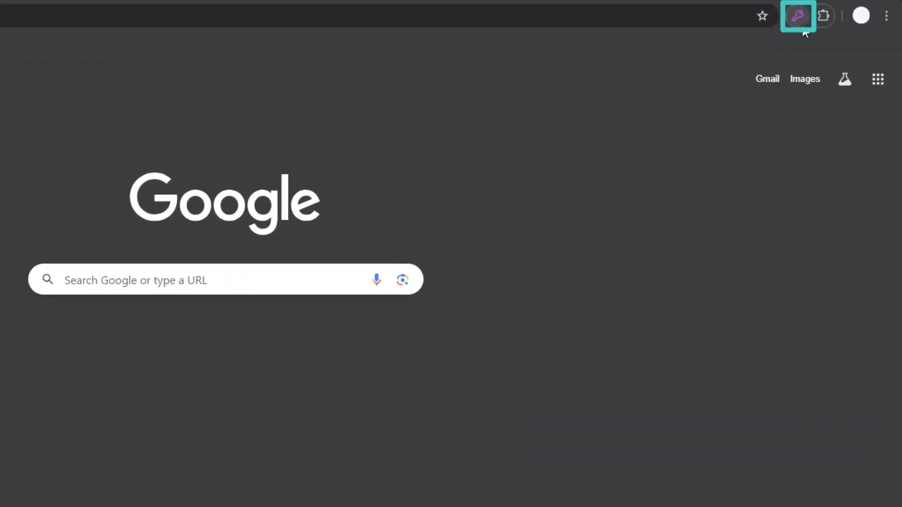
left_click(797, 16)
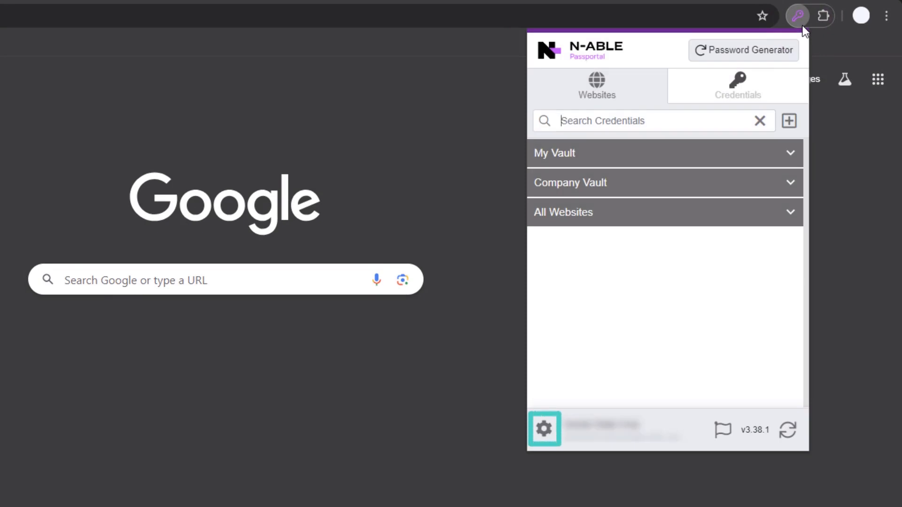
Step: Reach the Settings list with Account Information, Application Behavior, Domain Configuration and URL lists via the gear menu
left_click(544, 430)
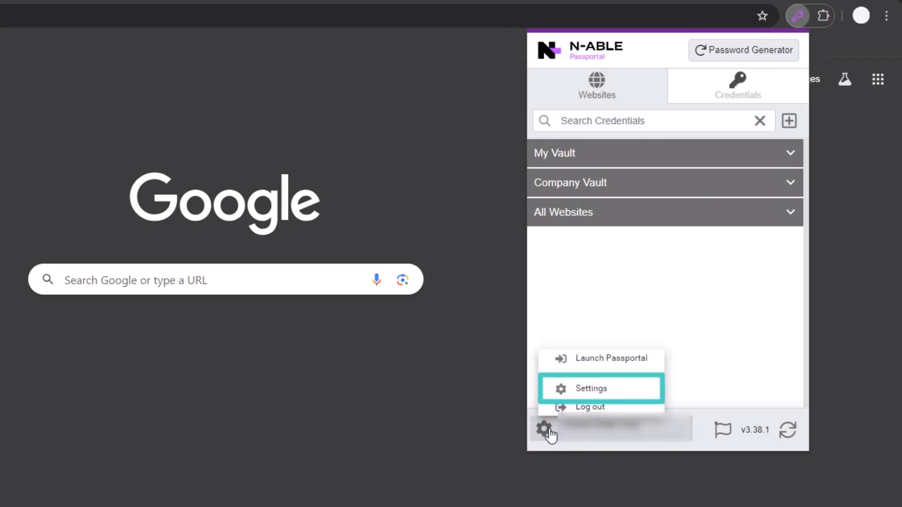
left_click(590, 388)
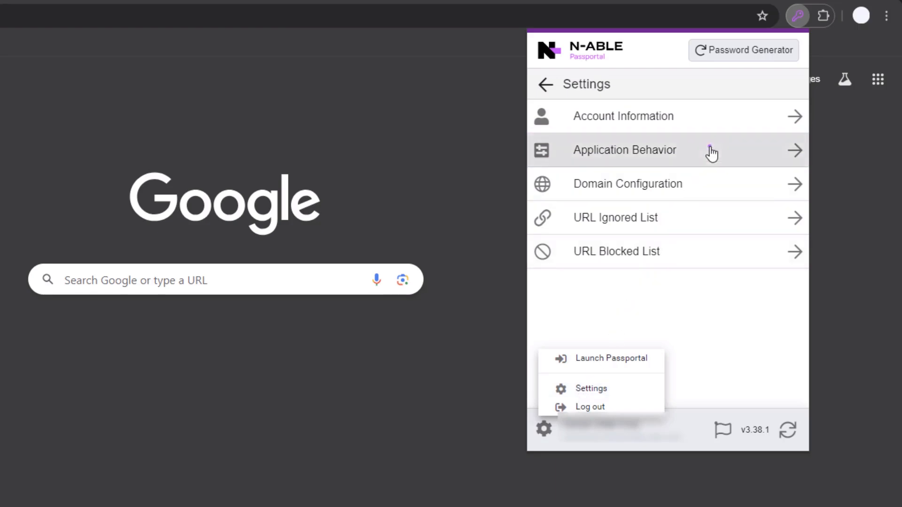
left_click(623, 150)
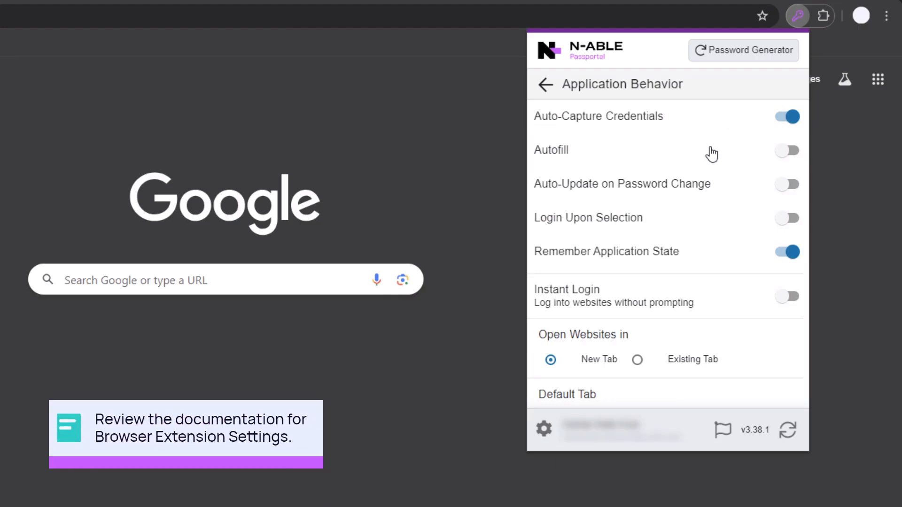
mouse_move(596, 109)
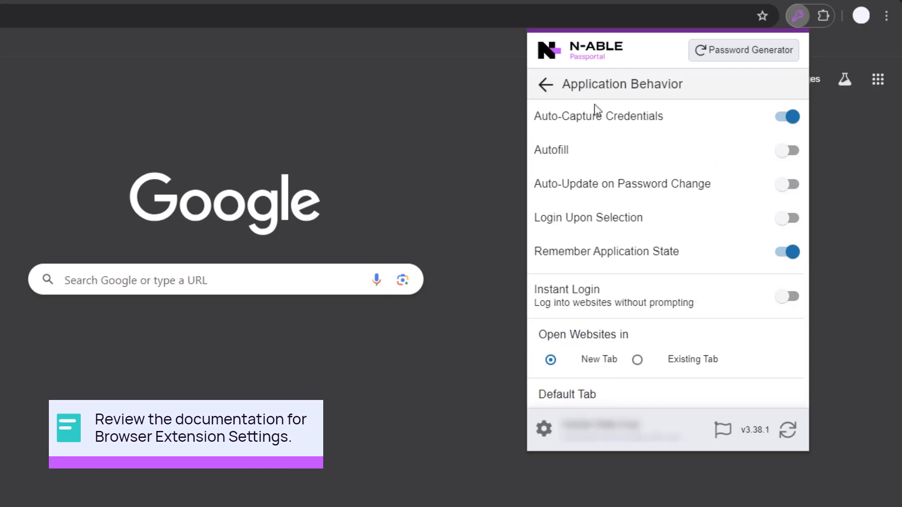
left_click(545, 84)
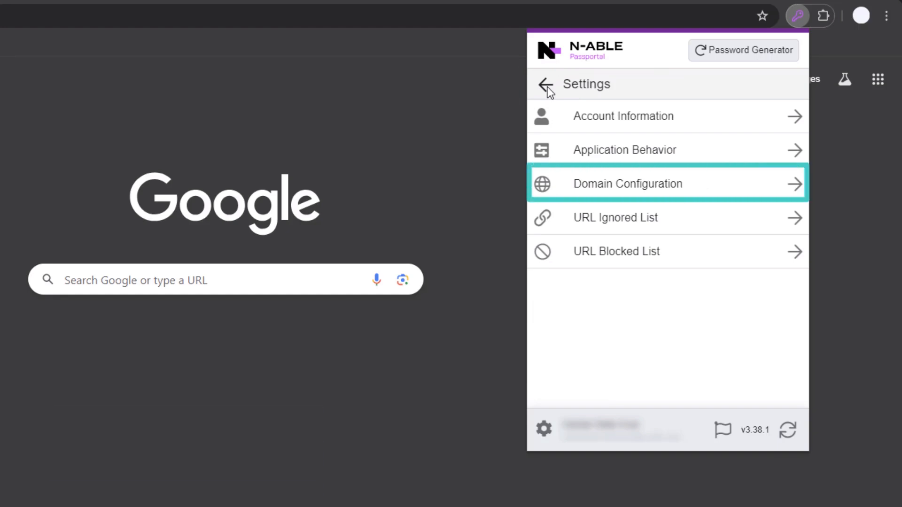
left_click(626, 183)
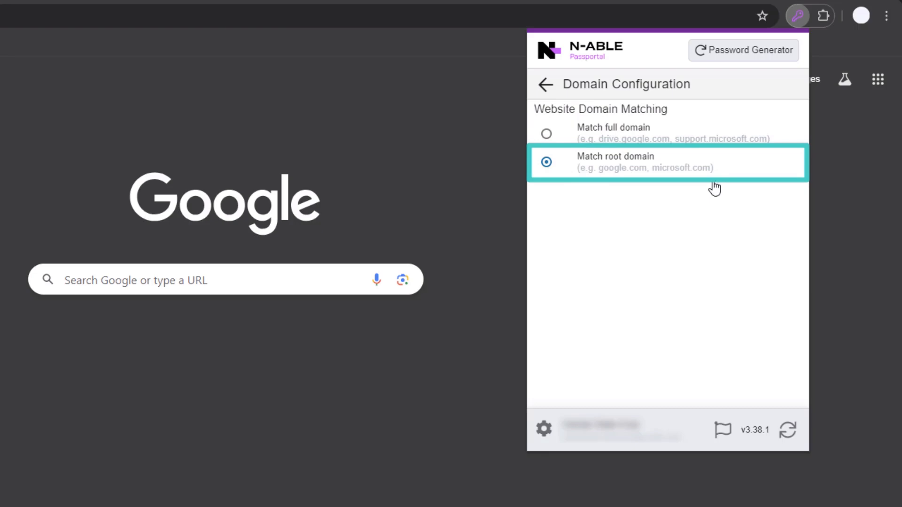
left_click(544, 84)
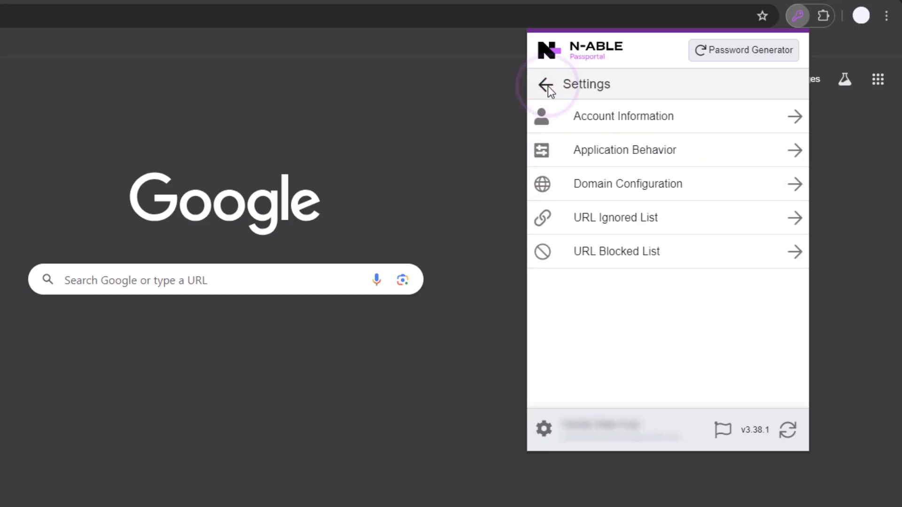